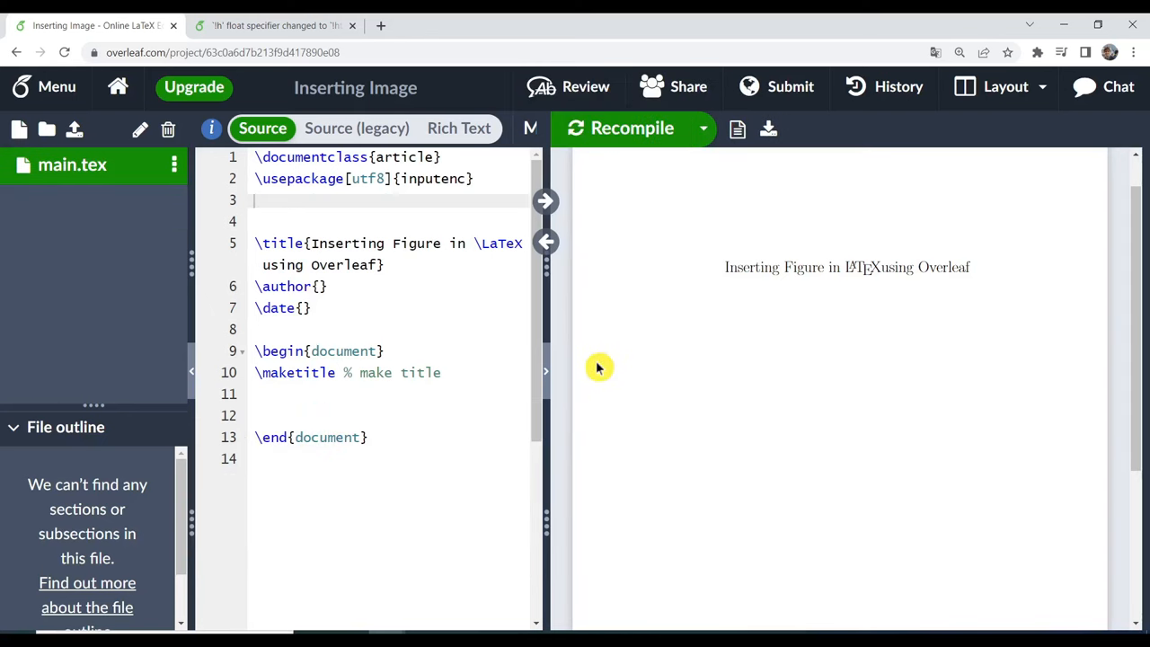
mouse_move(429, 336)
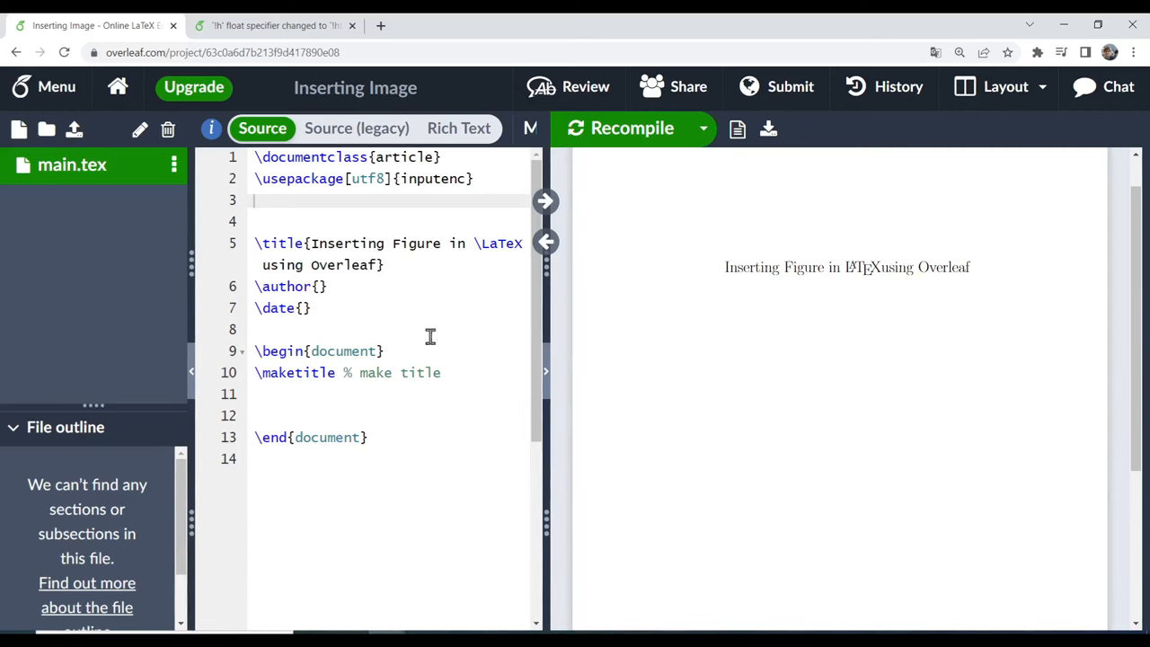
Step: Add \usepackage{graphicx} to the preamble on line 3 of main.tex
text(\)
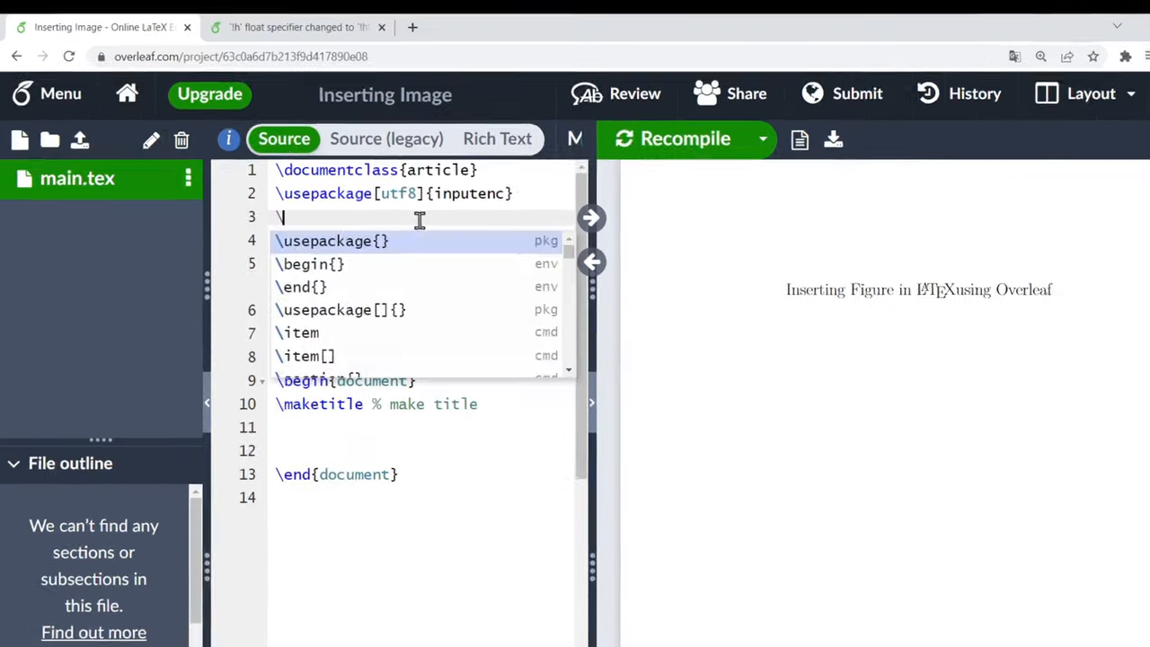
text(usepackage{graphicx)
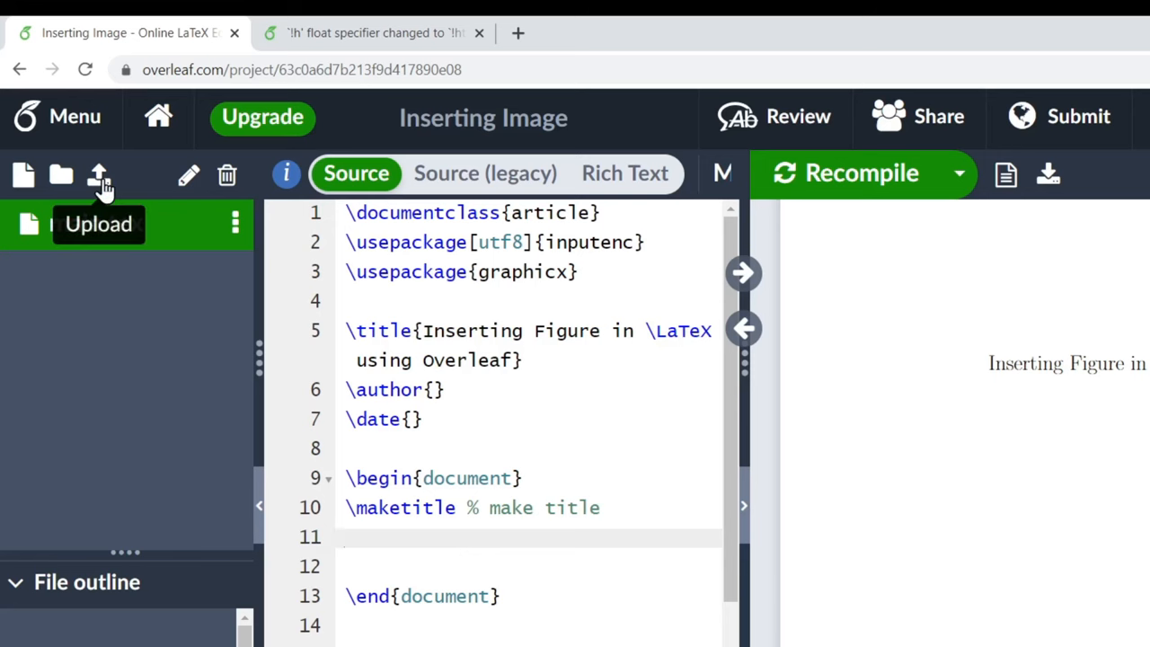
Step: Upload Example.png from the computer into the project's files
click(97, 176)
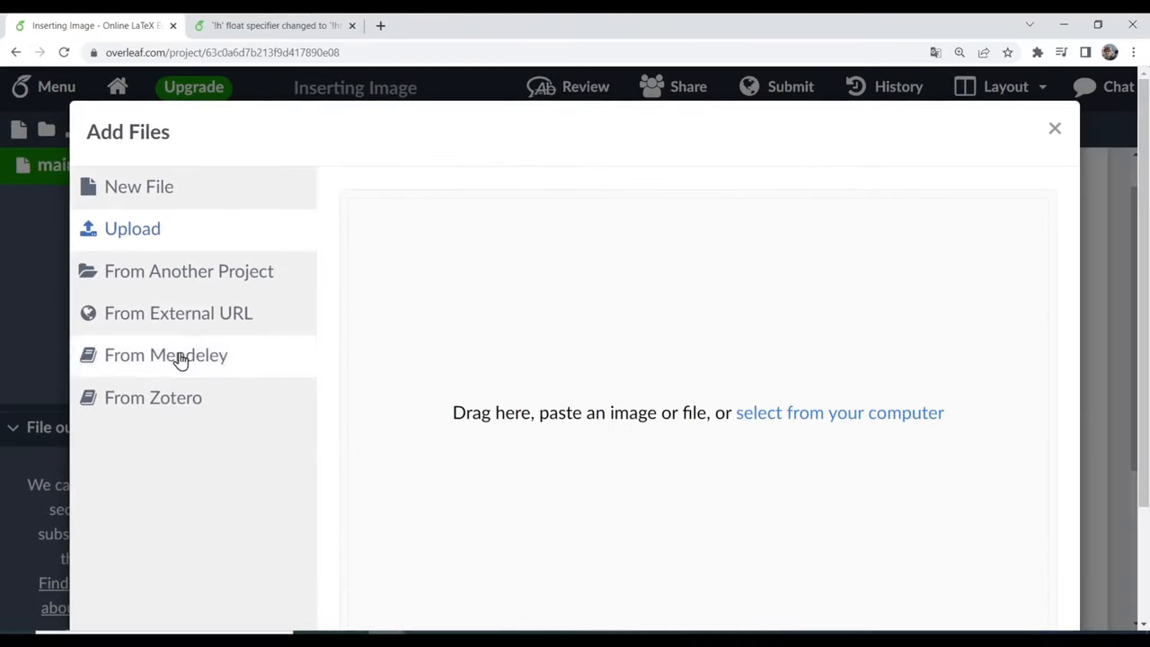
mouse_move(133, 229)
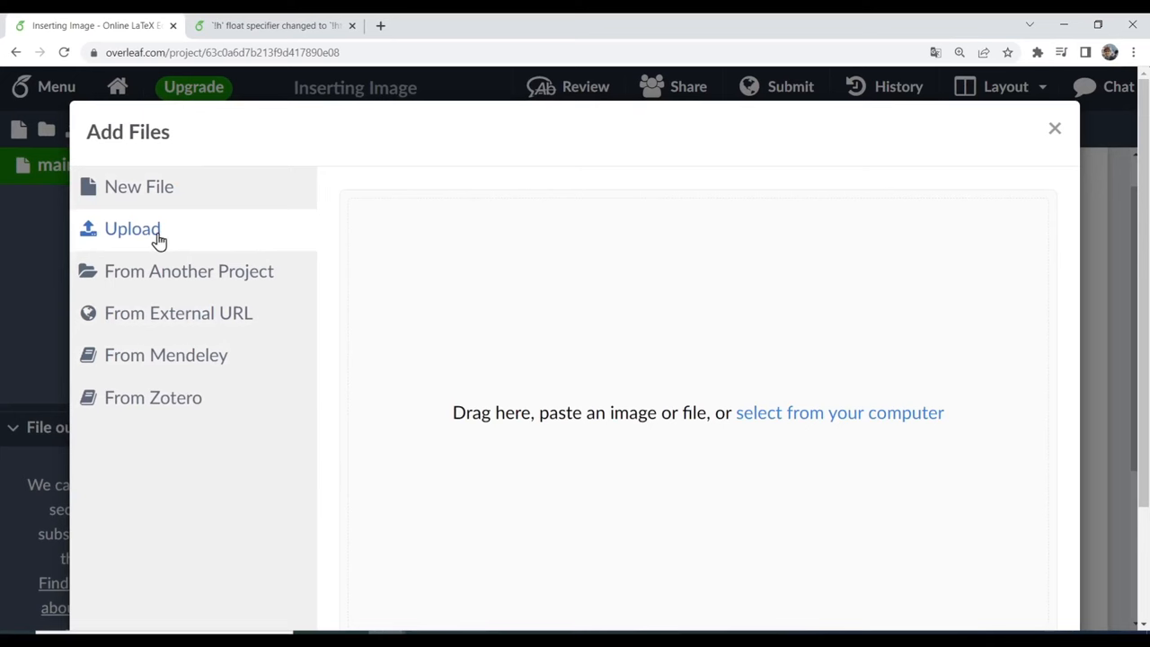
click(839, 411)
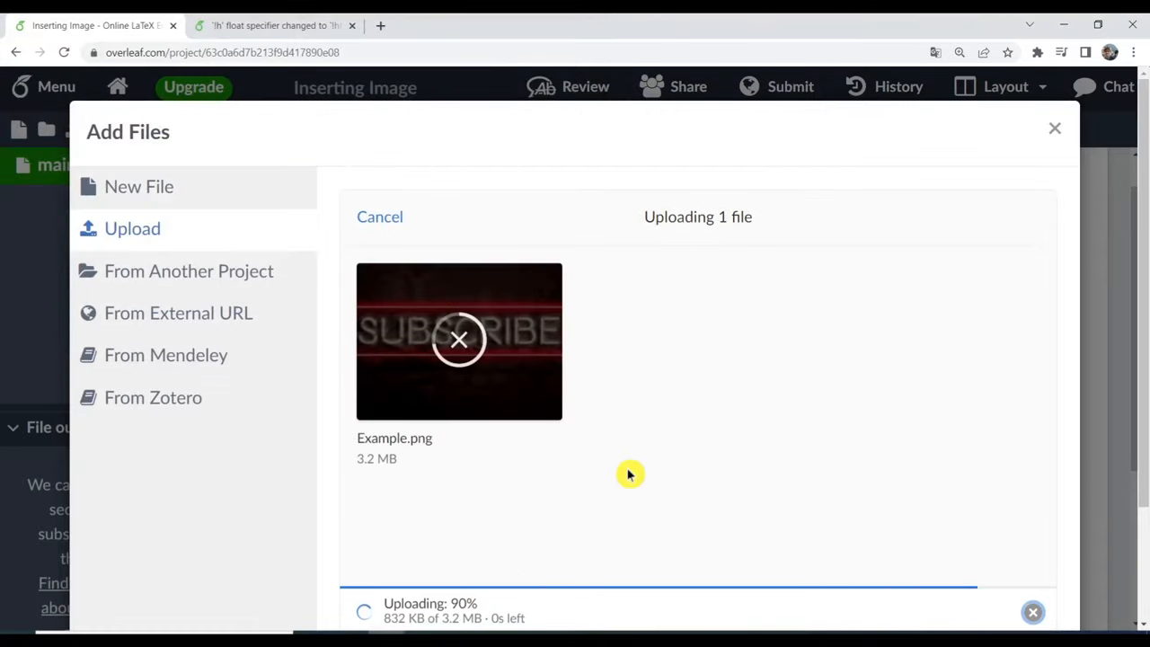
click(1054, 128)
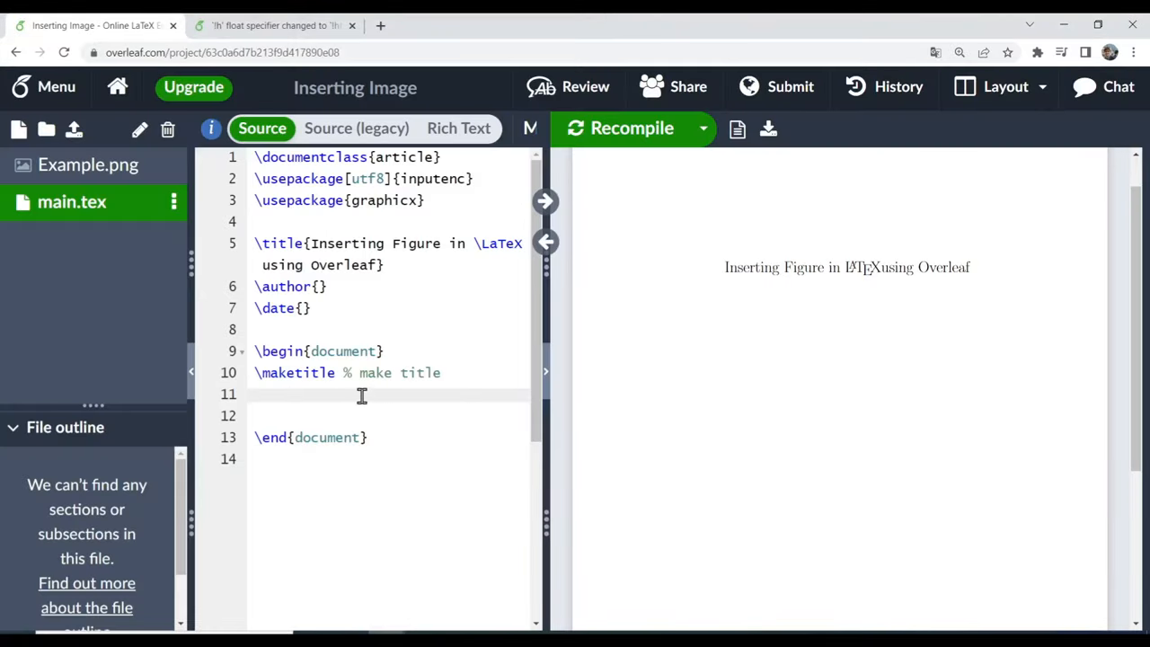
Step: Insert a centered figure with \includegraphics{Example.png}, caption and label, then recompile
text(\begin{figure)
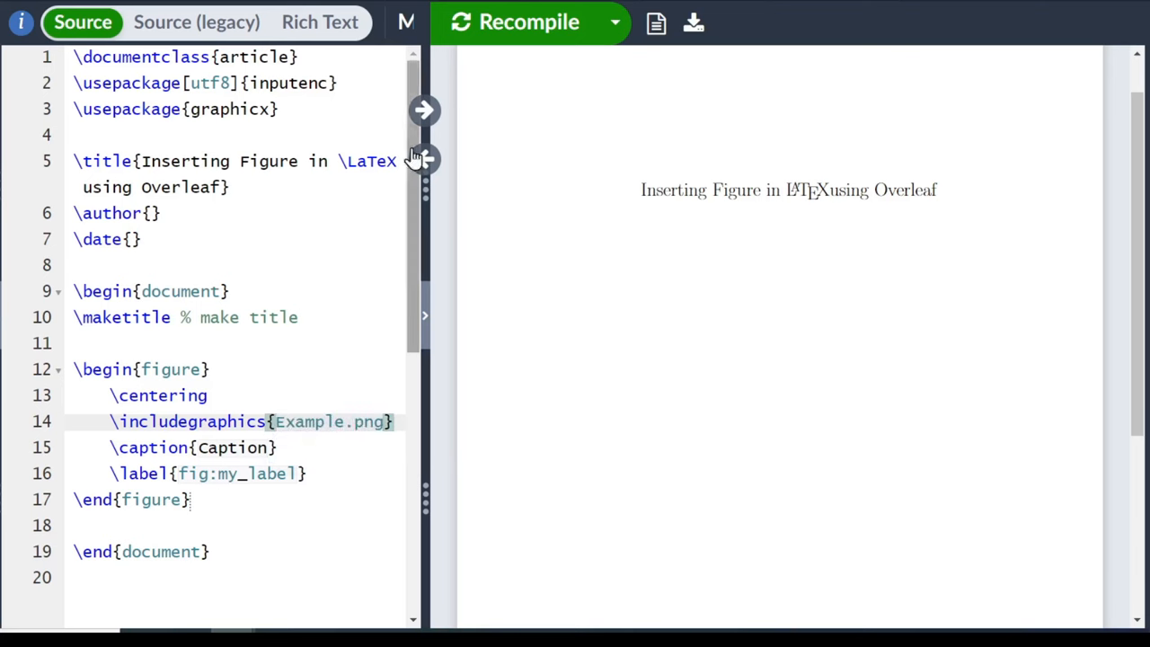
click(514, 21)
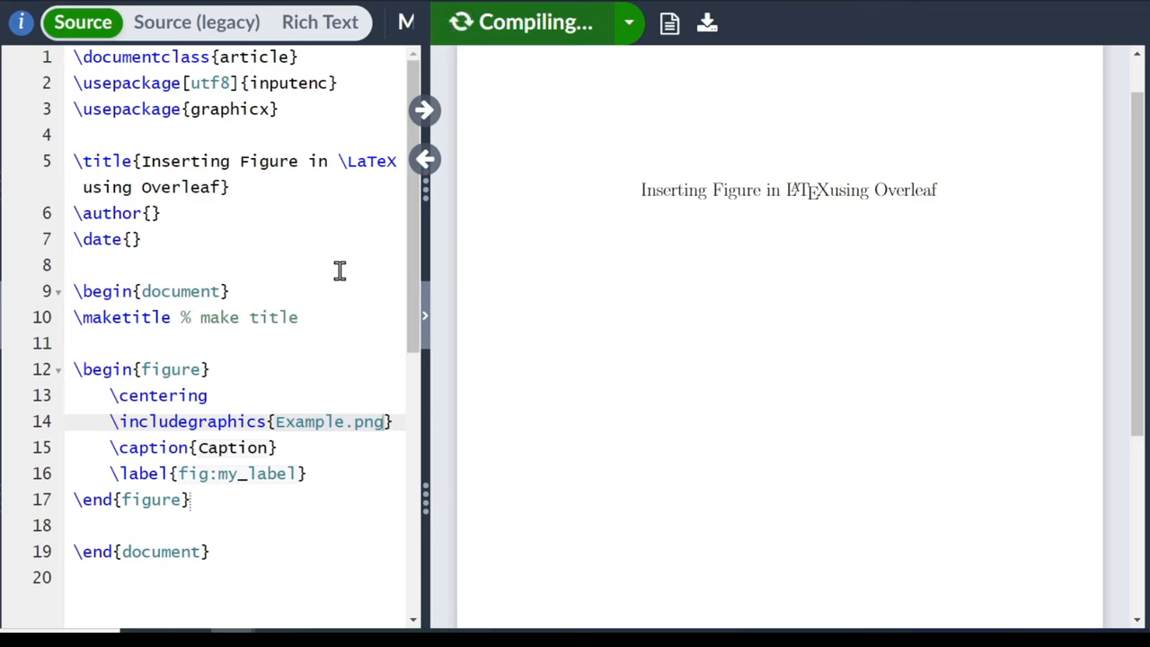
click(528, 22)
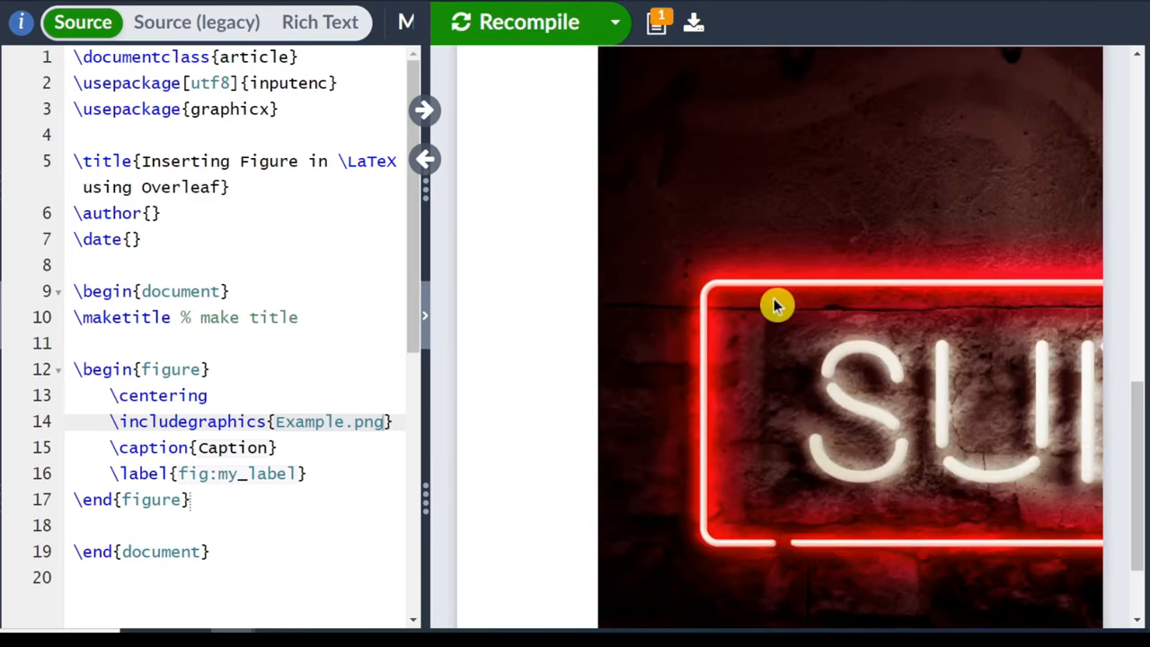
mouse_move(783, 355)
text([)
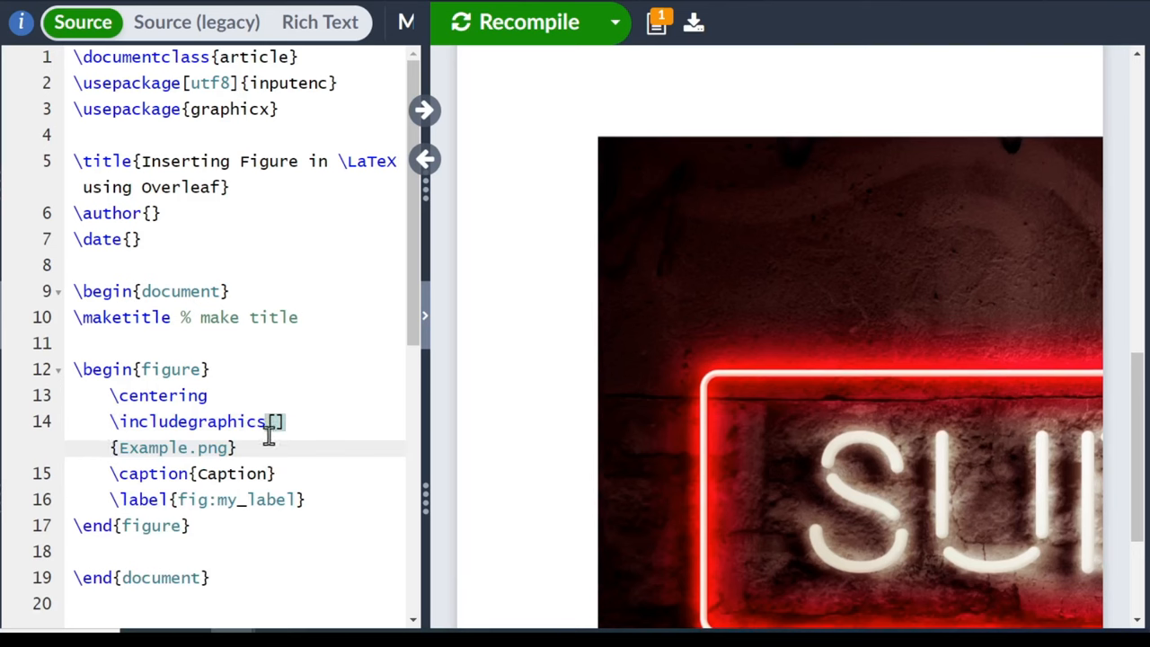
Step: Set the image width to \textwidth and recompile to see the full-width image
text(width = \textwidth)
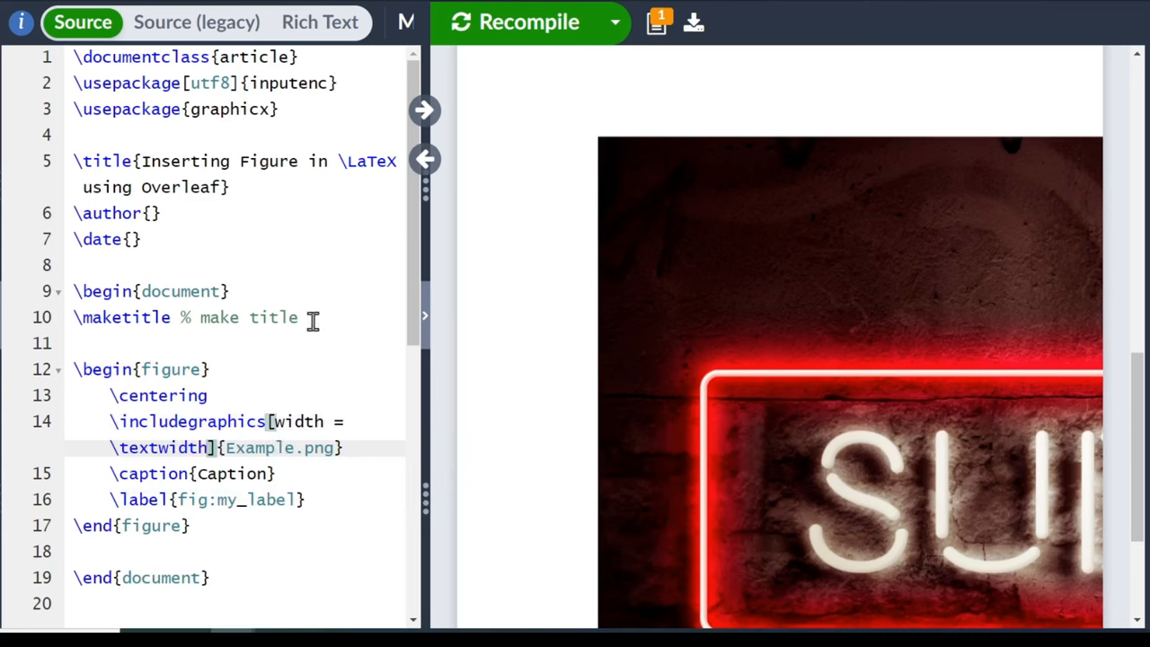
click(528, 21)
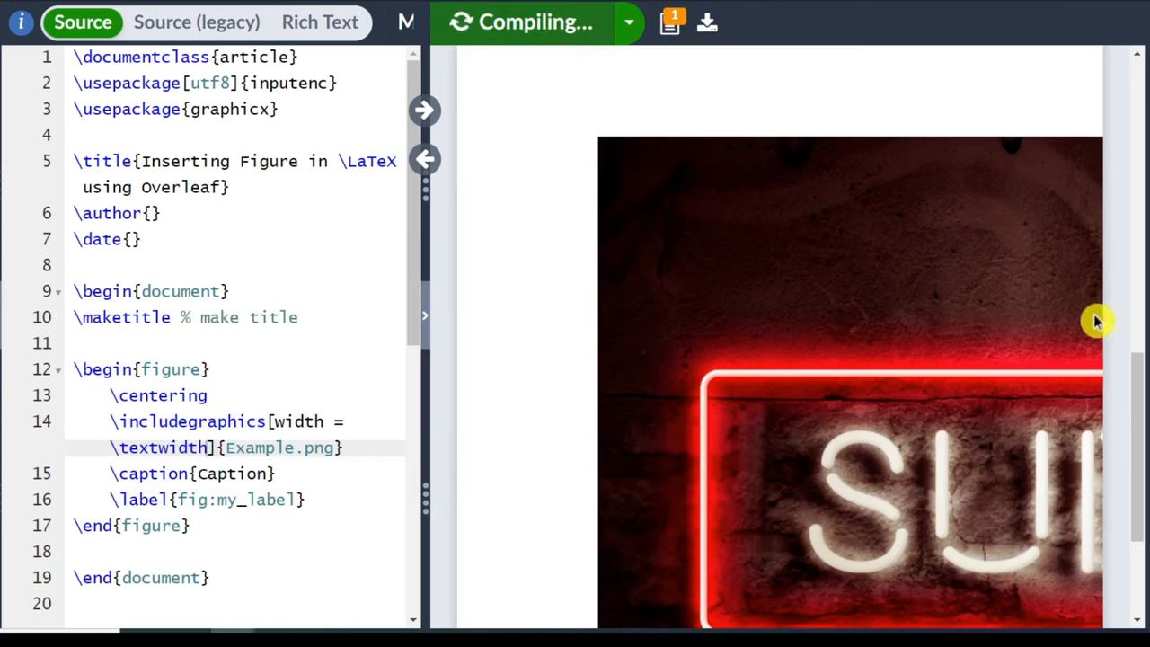
click(528, 21)
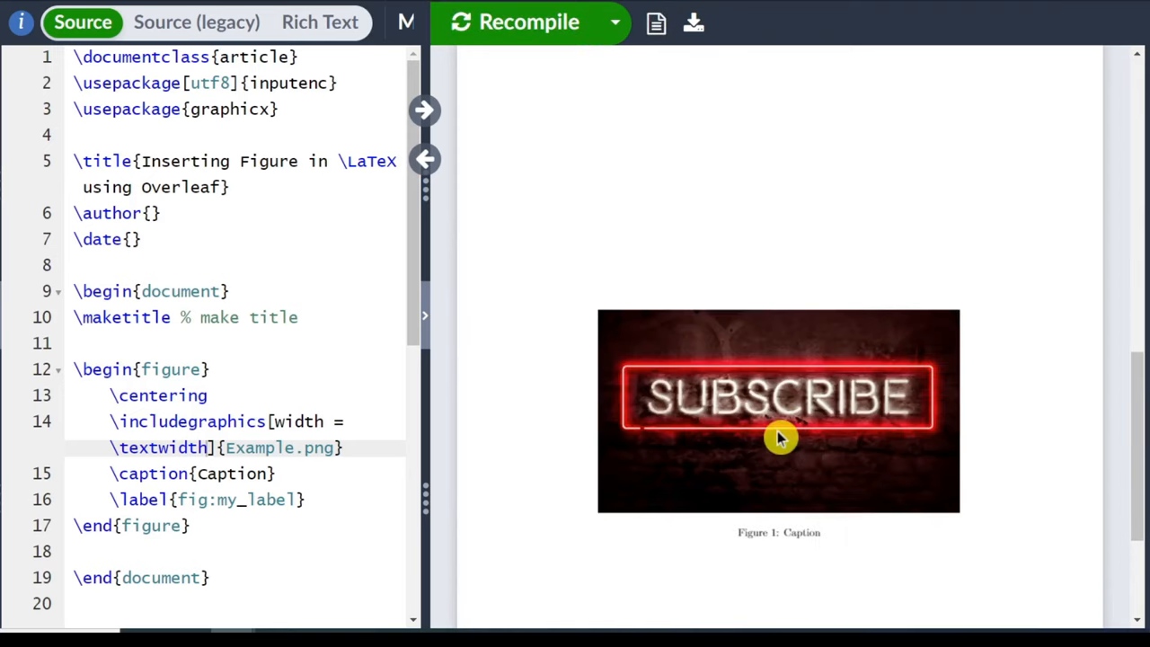
scroll(down, 3)
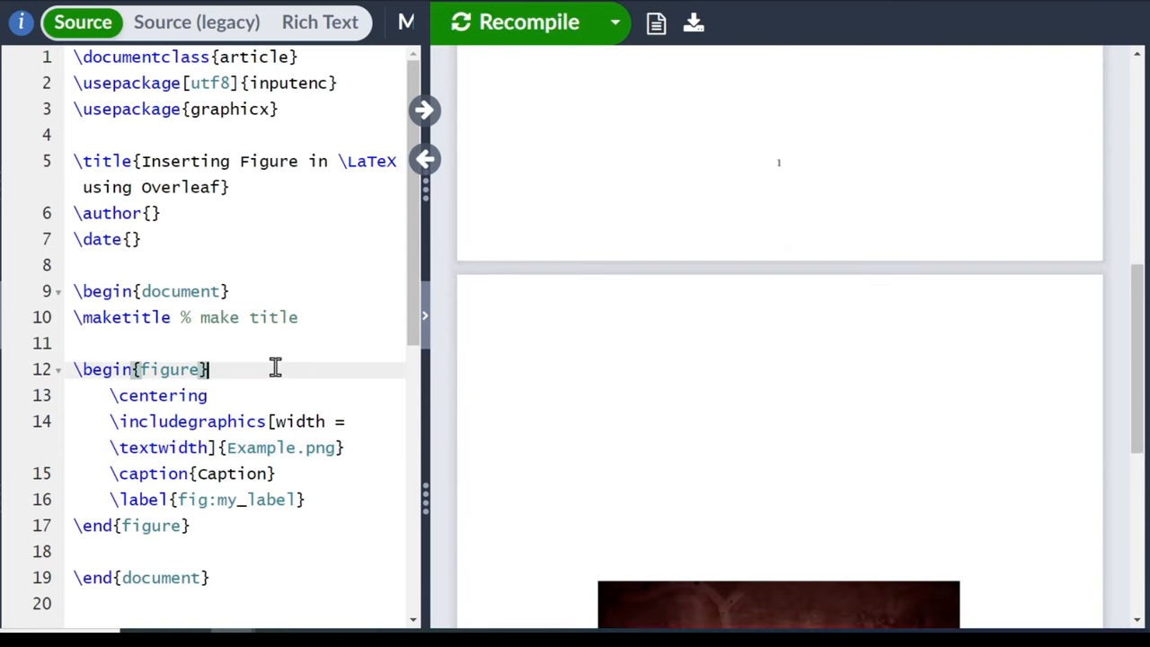
Step: Give the figure an [h] placement specifier, checking the float specifier reference
text([h])
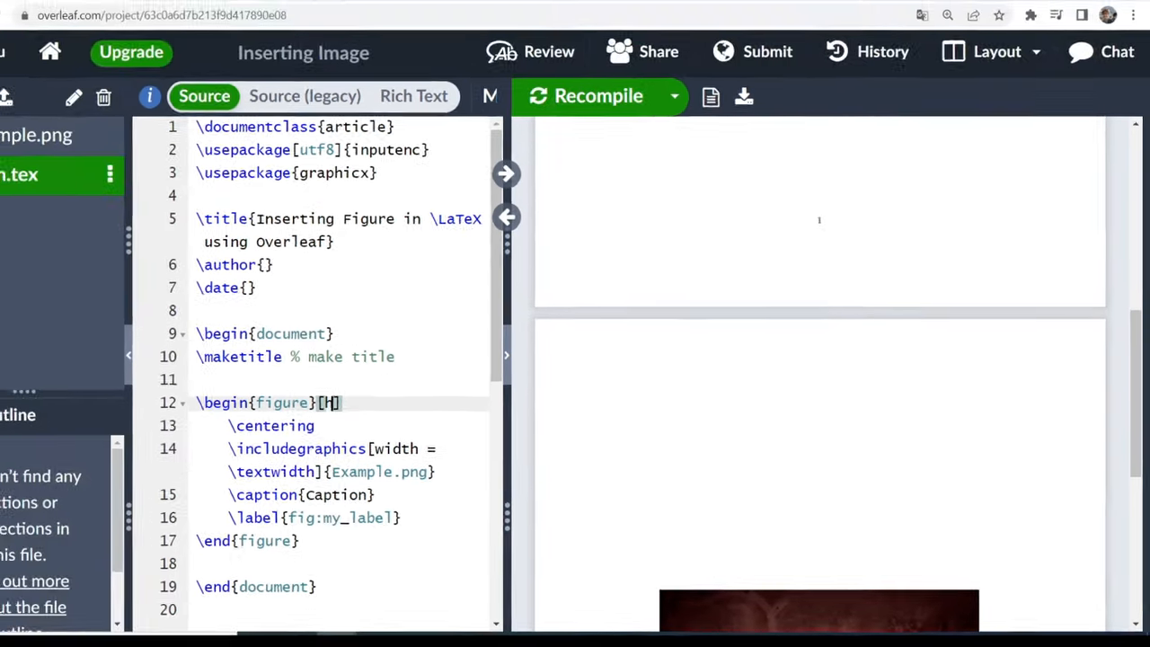
click(273, 25)
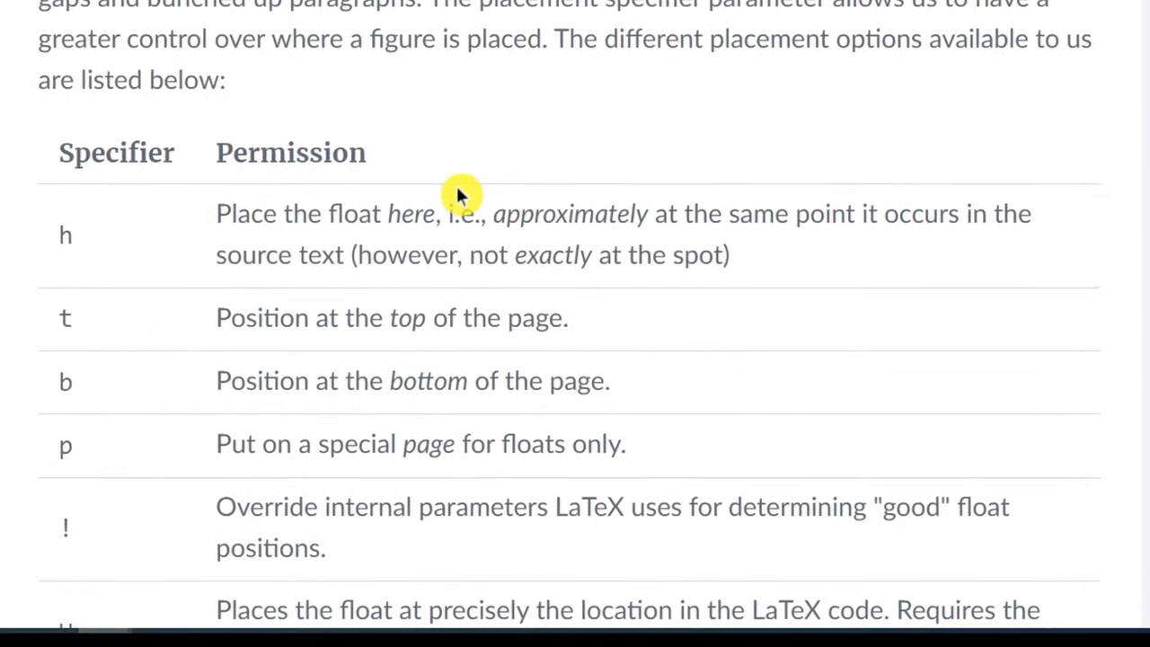
mouse_move(816, 205)
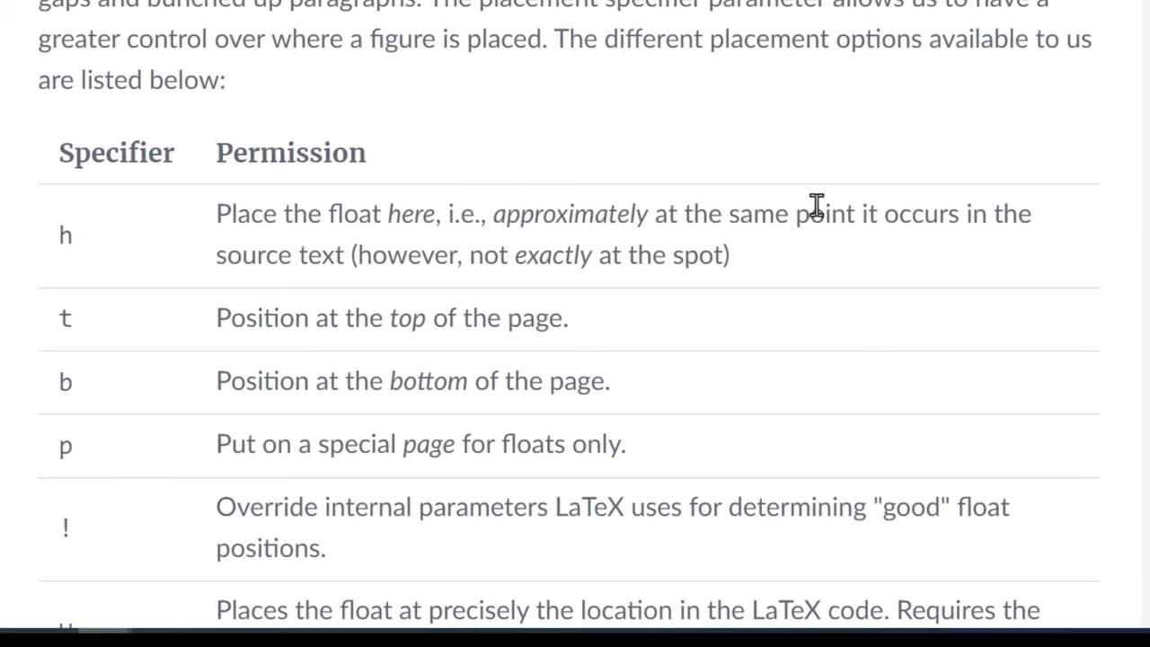
scroll(up, 3)
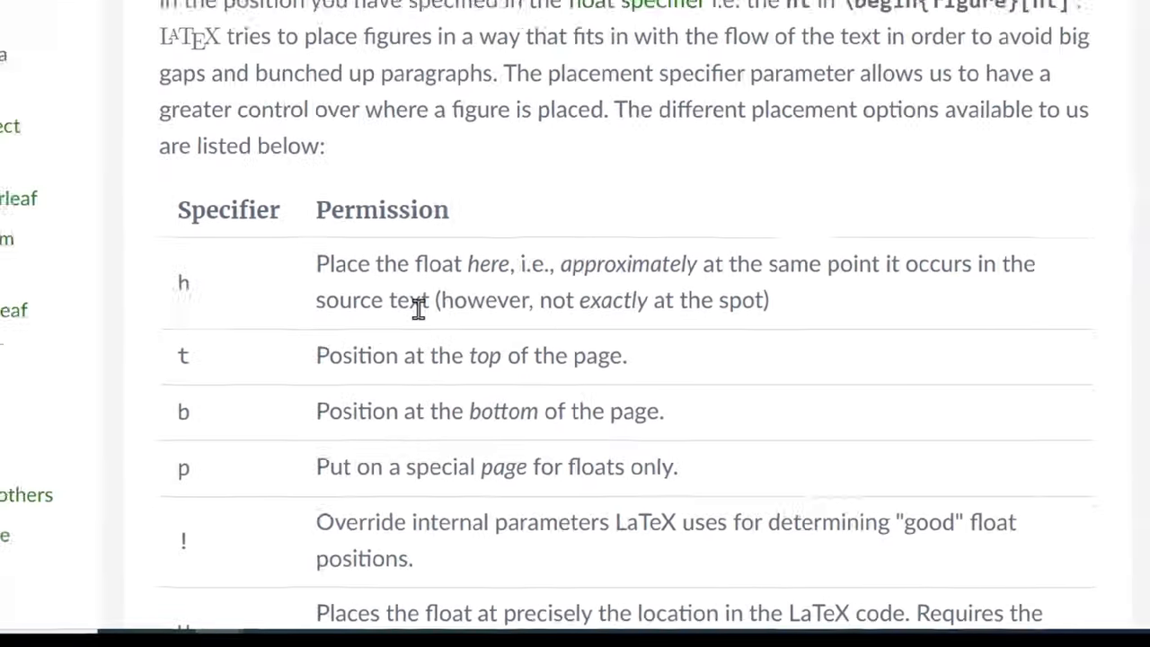
click(269, 26)
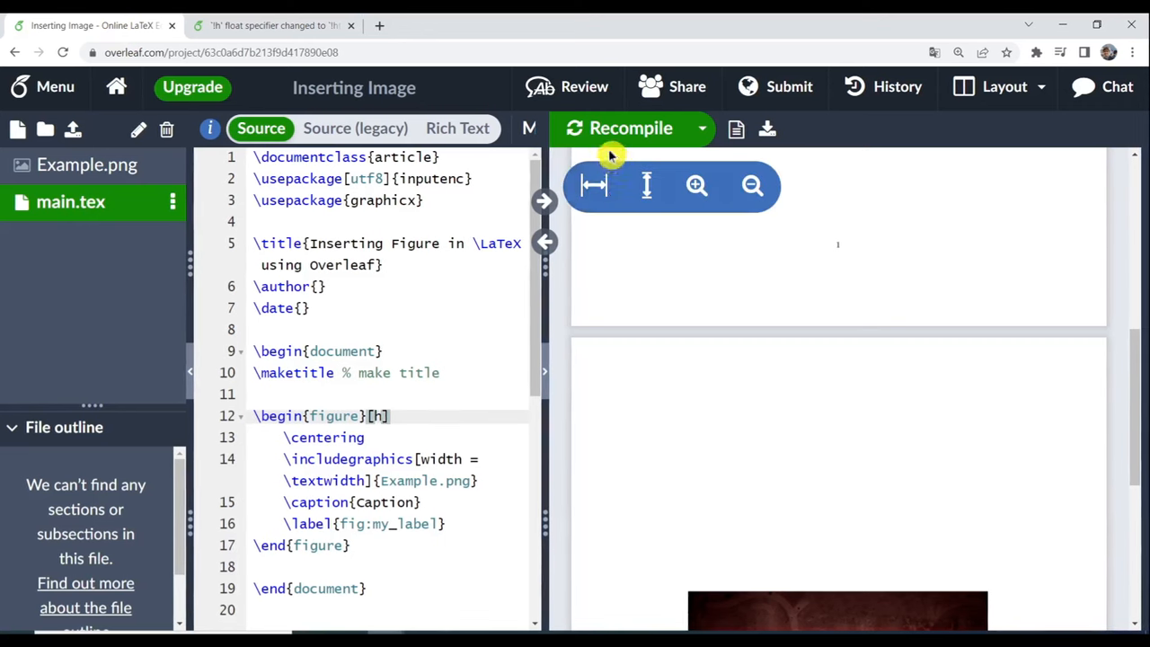
Step: Recompile and fit the page width so the SUBSCRIBE figure shows on page one beneath the title
click(631, 127)
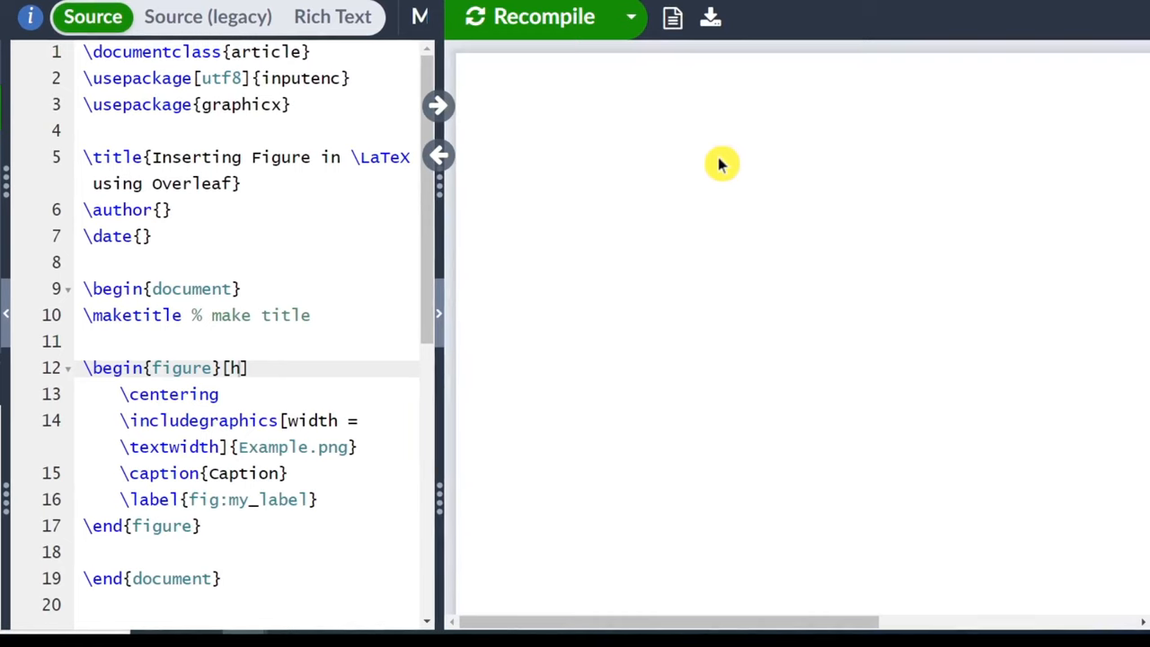
click(543, 16)
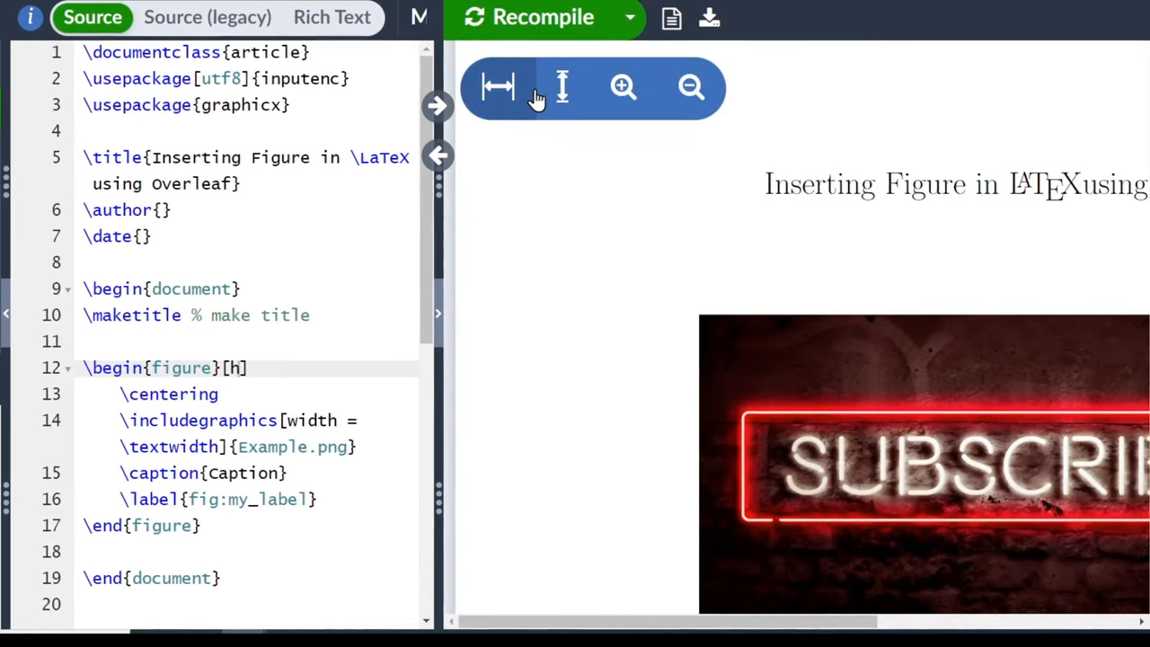
click(689, 86)
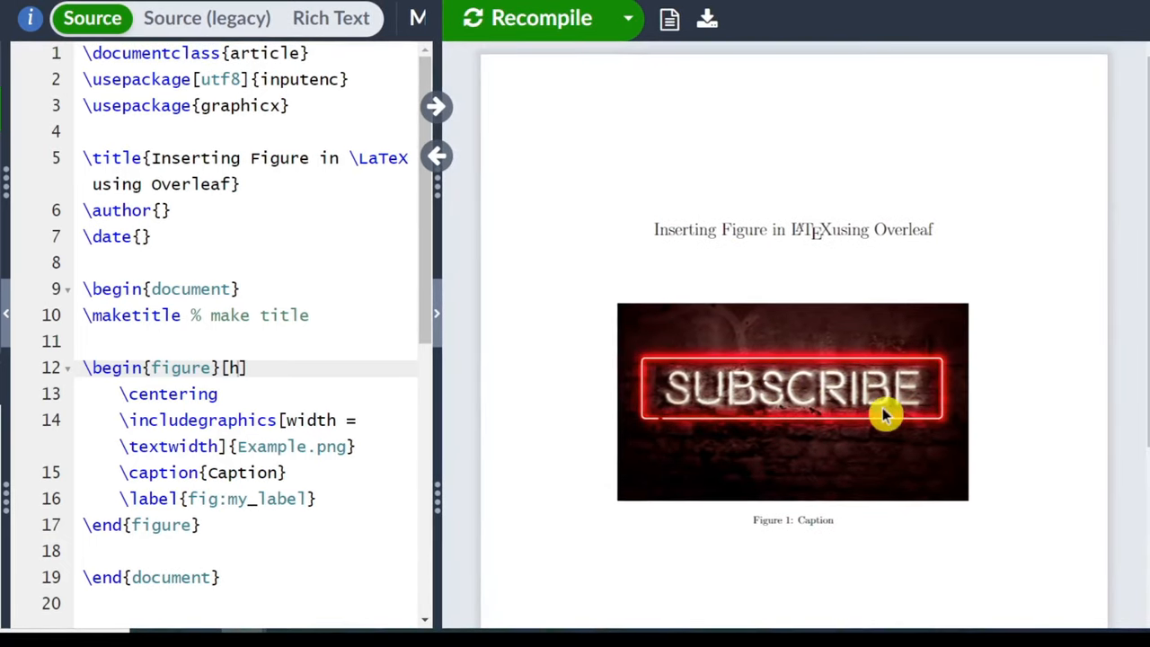
mouse_move(162, 463)
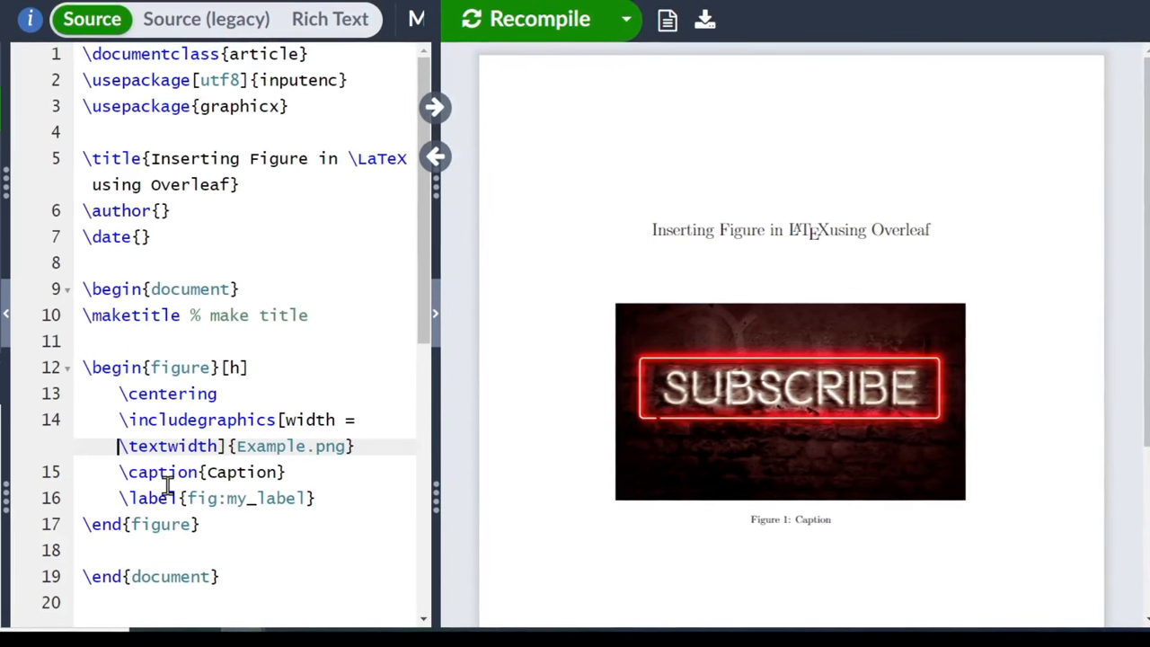
Step: Set the image width to 0.5\textwidth and recompile for a smaller image
text(0.5)
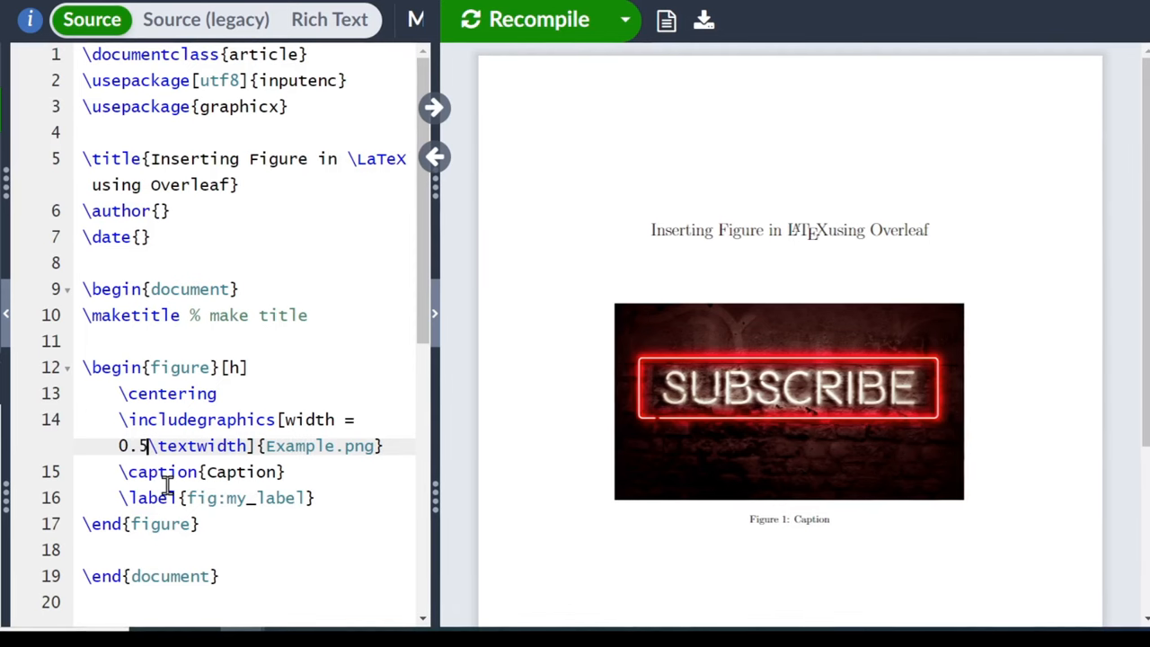
click(539, 18)
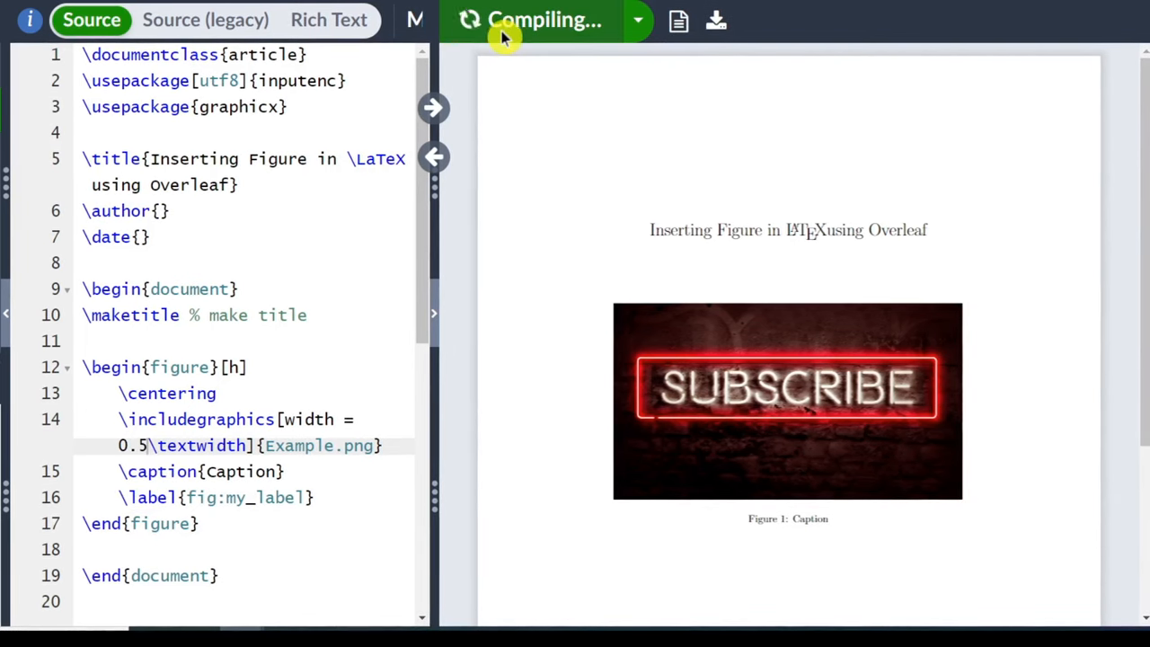
mouse_move(871, 447)
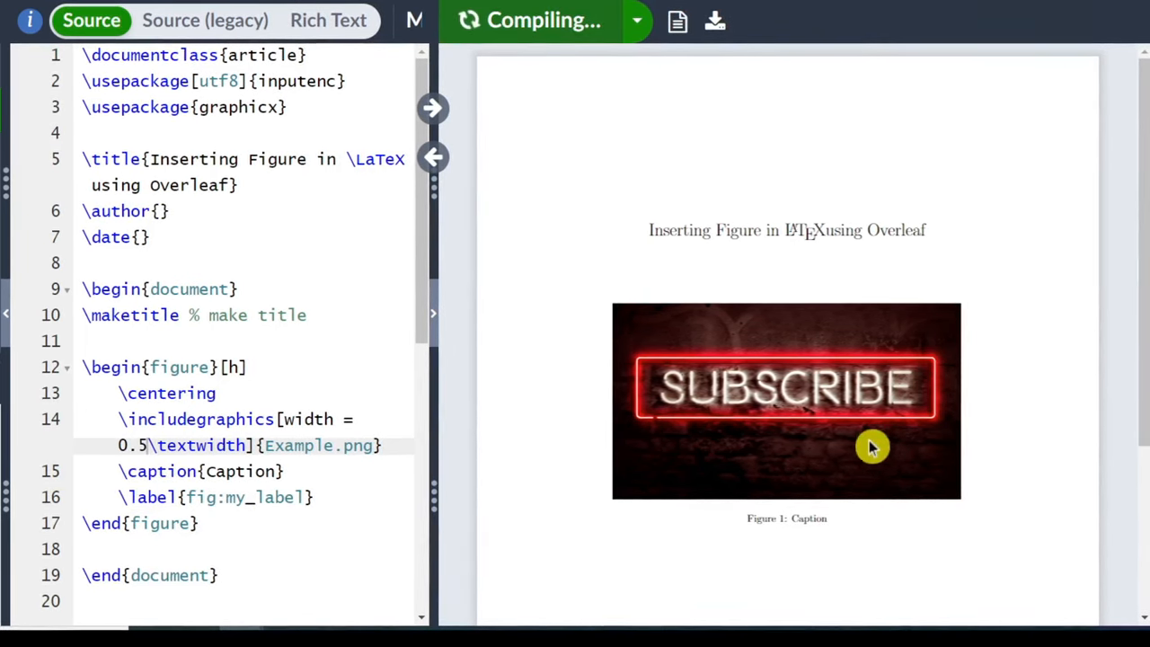
click(535, 21)
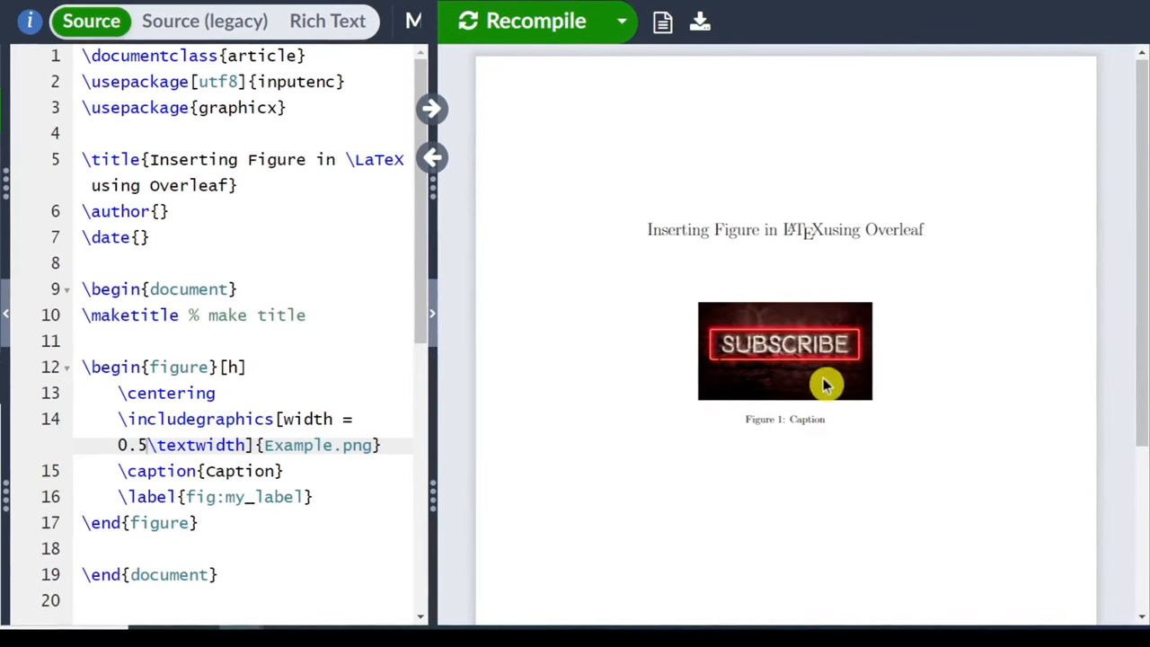